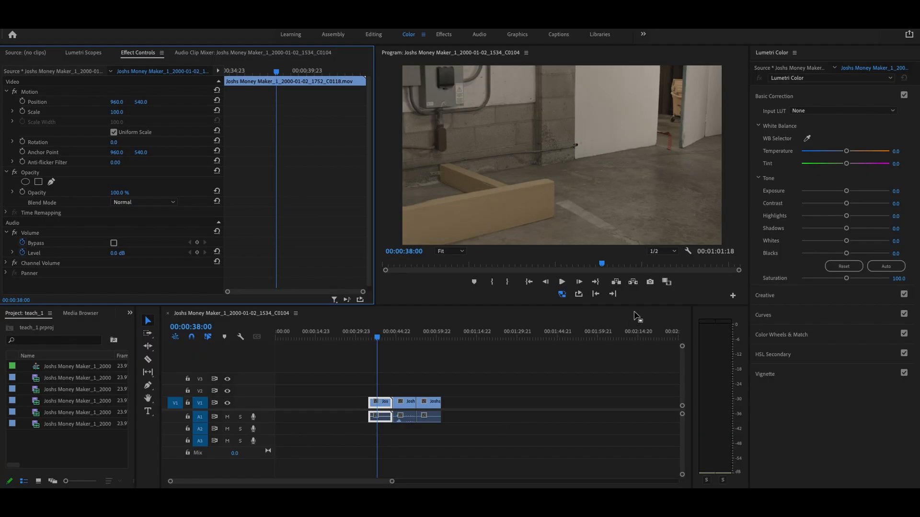
mouse_move(452, 358)
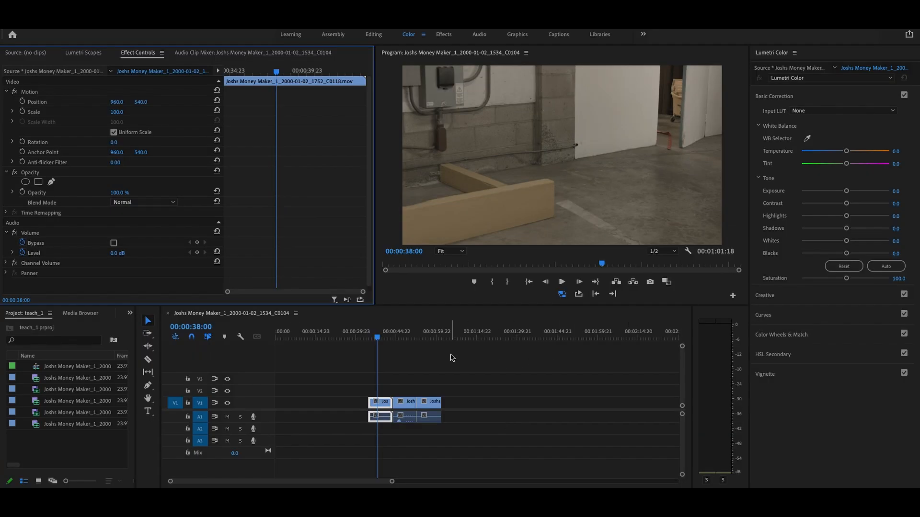
mouse_move(424, 356)
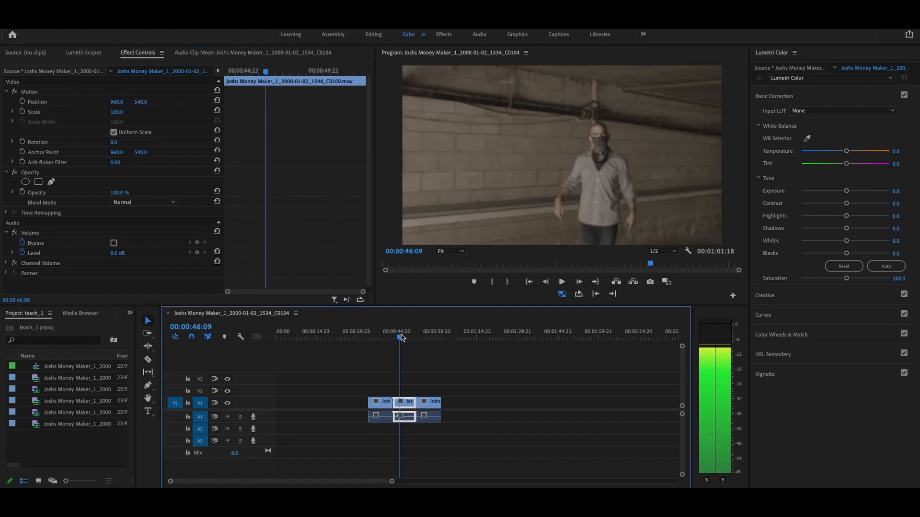
- Preview the second and third clips in the Program Monitor before grading
left_click(388, 331)
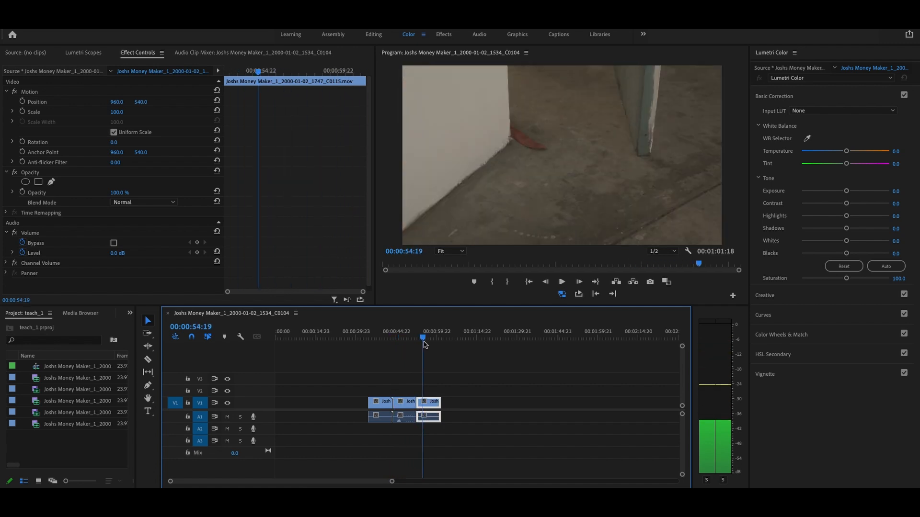
left_click(392, 339)
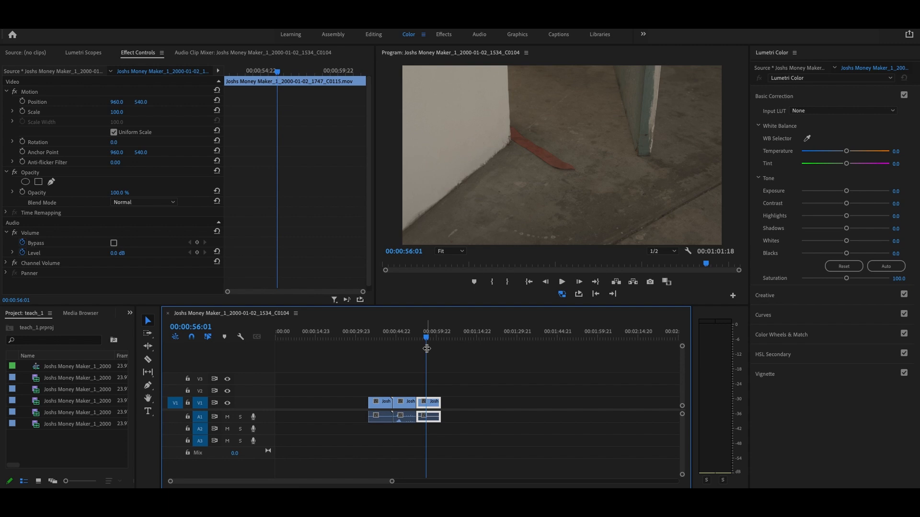
left_click(416, 340)
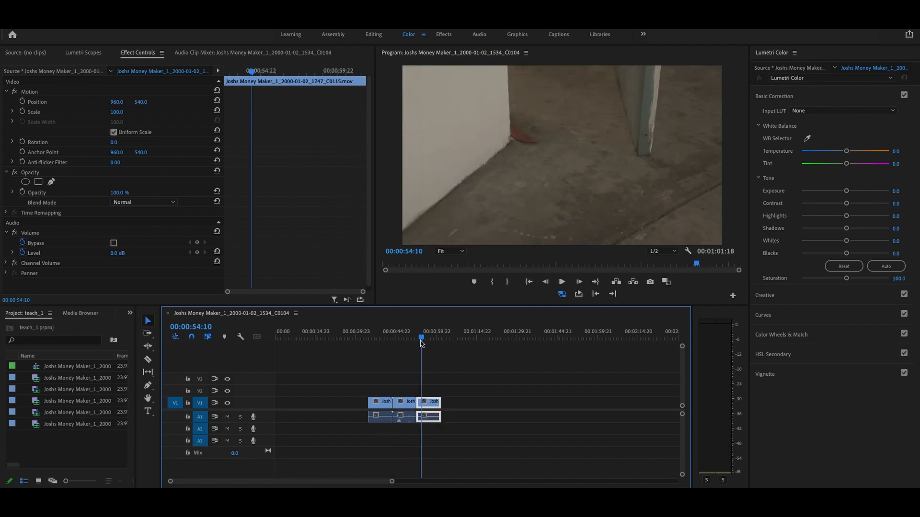
mouse_move(250, 359)
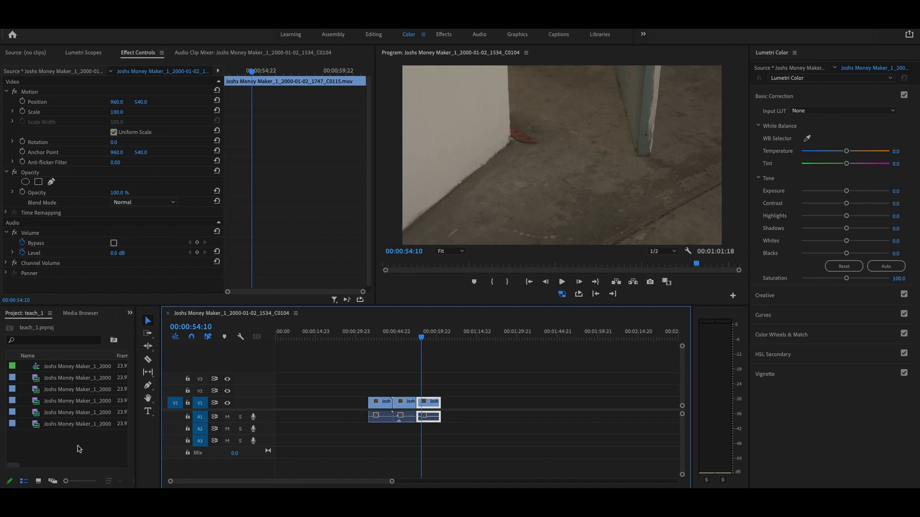
- Create a new adjustment layer via New Item and stretch it on V2 across all three clips
right_click(76, 446)
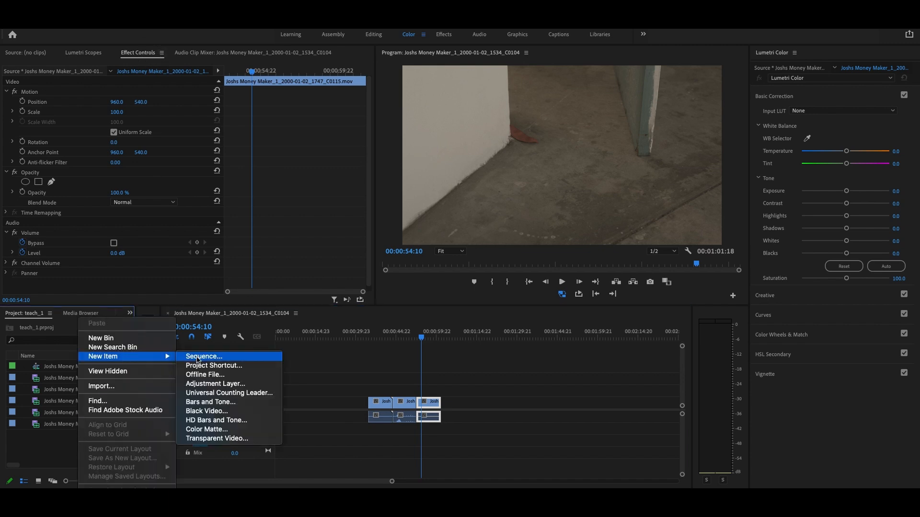
left_click(214, 385)
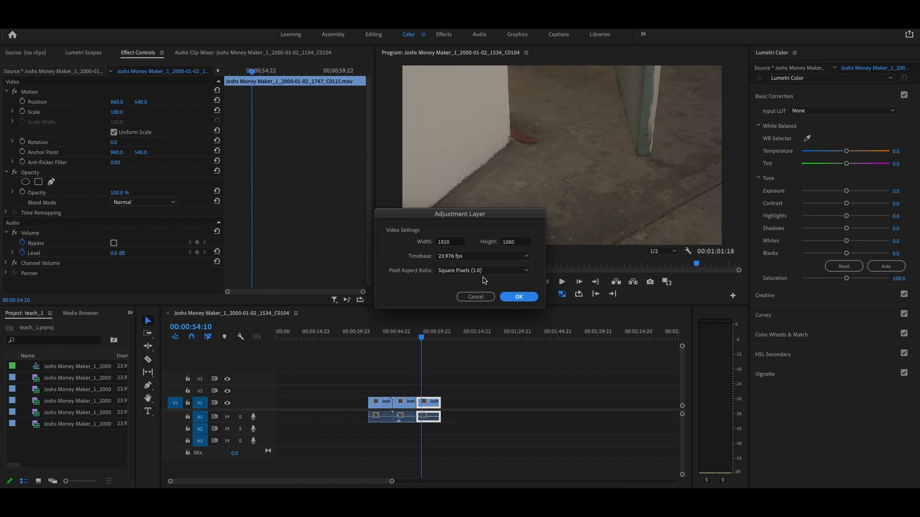
left_click(517, 296)
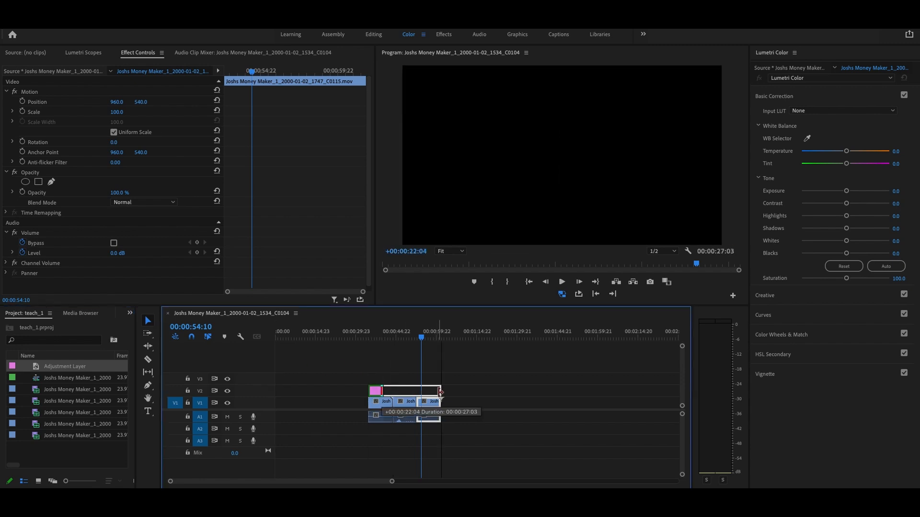
left_click_drag(440, 390, 441, 390)
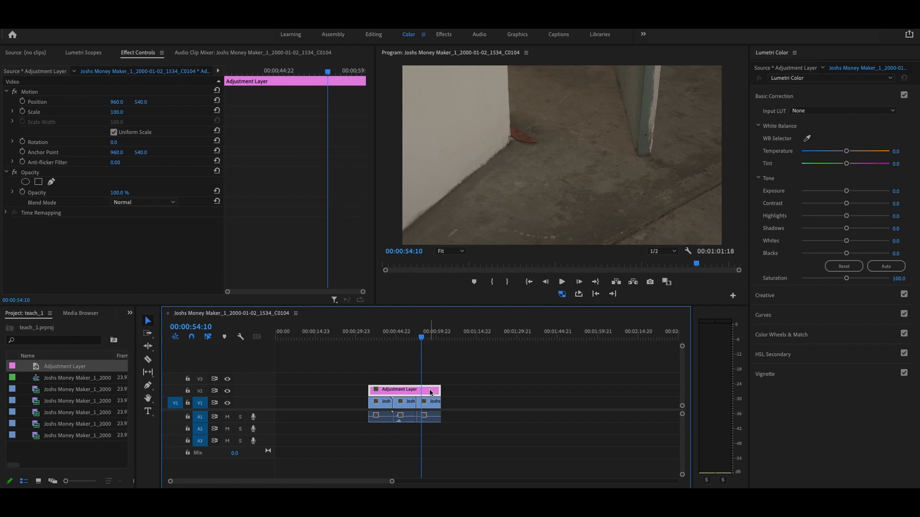
mouse_move(400, 392)
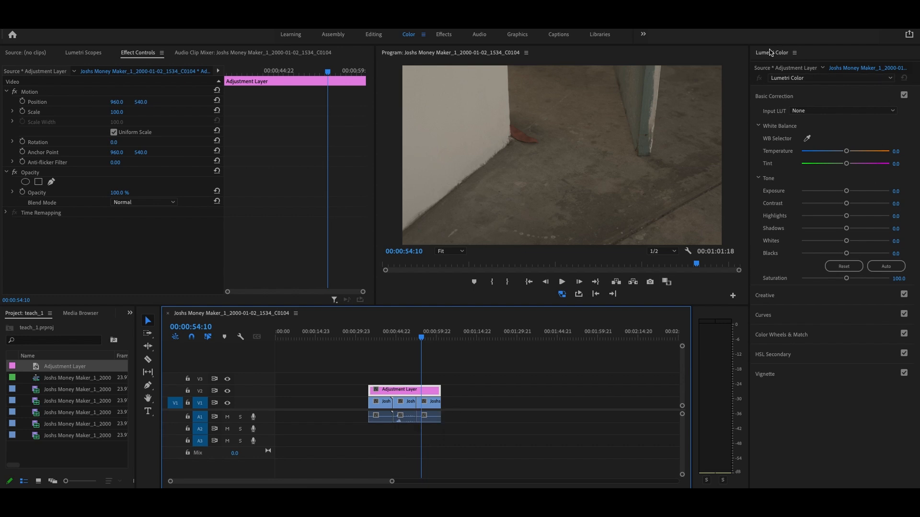
mouse_move(839, 128)
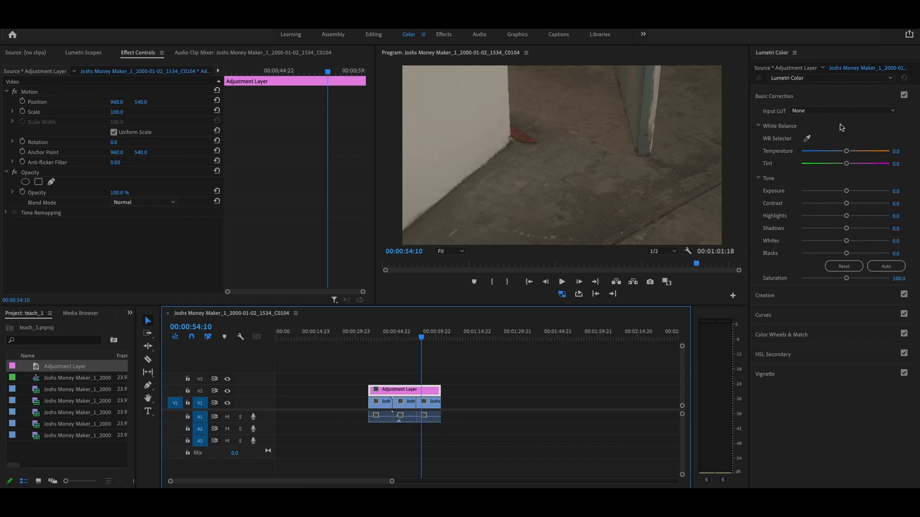
- Adjust Lumetri exposure on the adjustment layer, settling at a darkened -1.5
left_click_drag(846, 190, 849, 191)
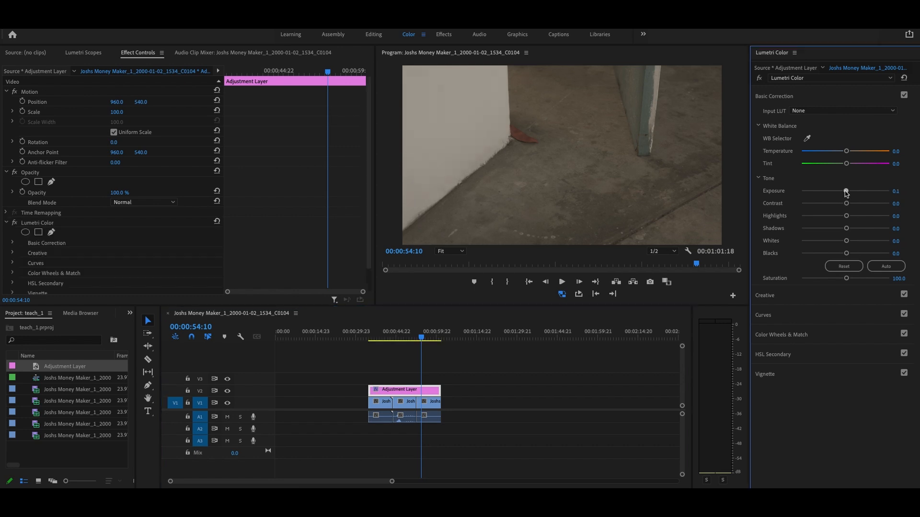
left_click_drag(845, 191, 849, 190)
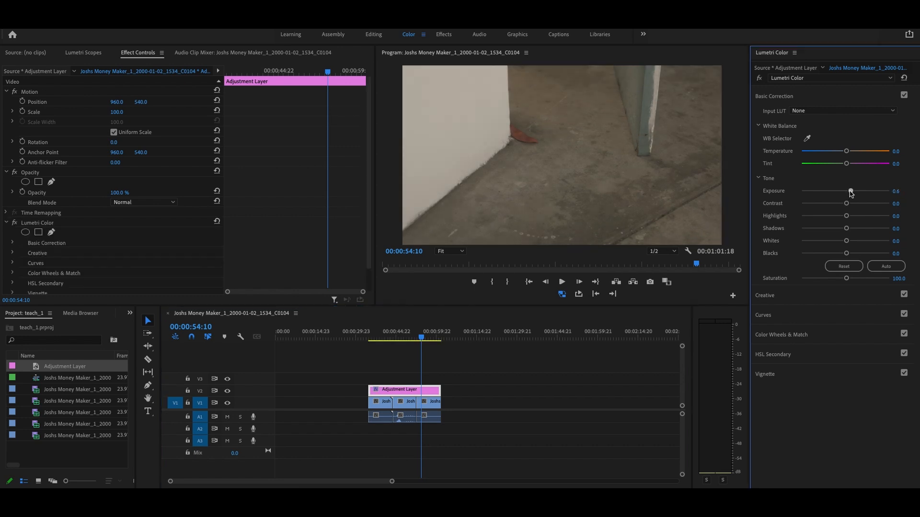
left_click_drag(847, 191, 853, 191)
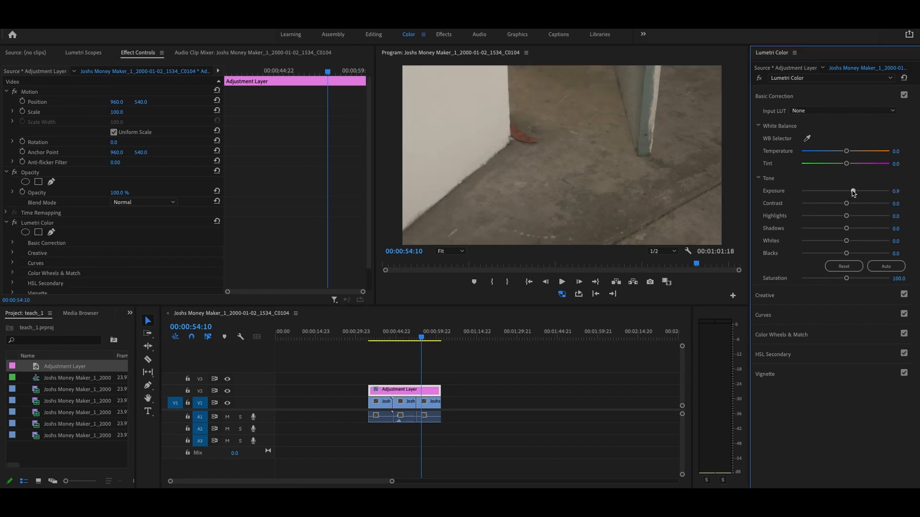
left_click_drag(852, 190, 831, 190)
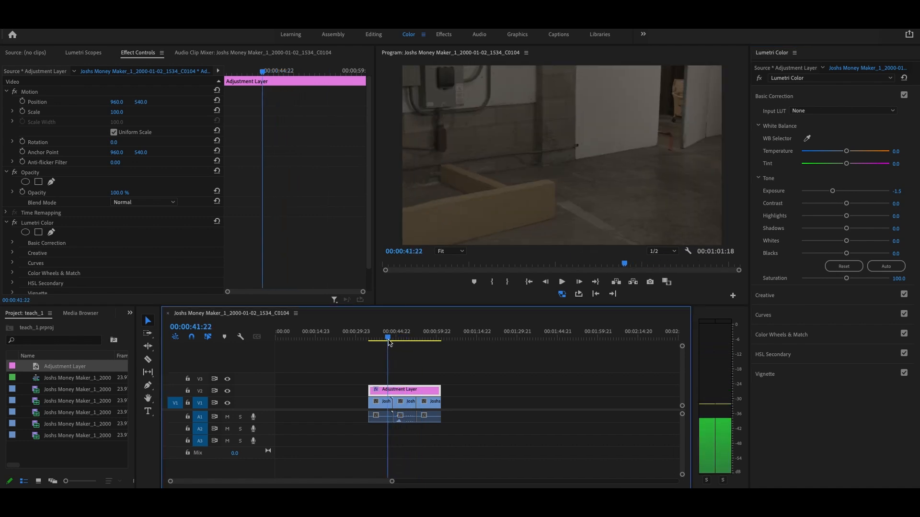
- Raise contrast to 77.2 and highlights to 26.1 in Basic Correction
left_click_drag(846, 203, 849, 203)
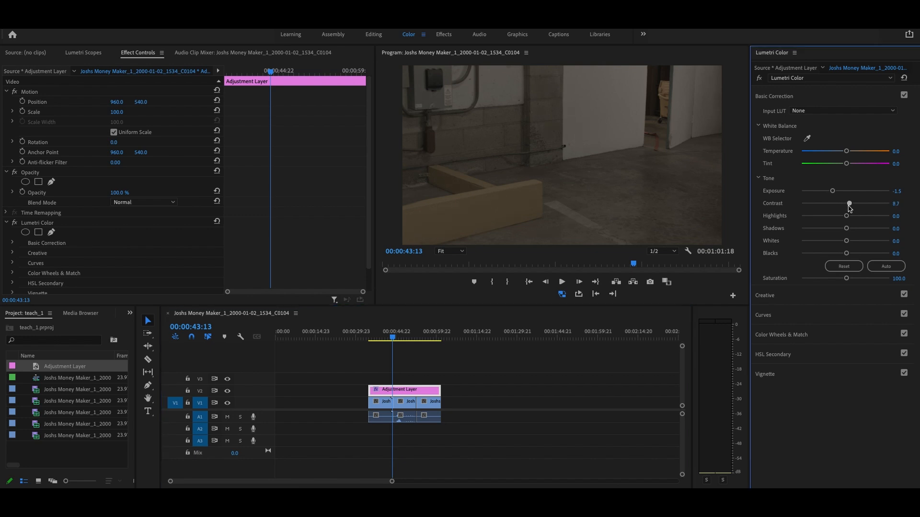
left_click_drag(849, 203, 873, 203)
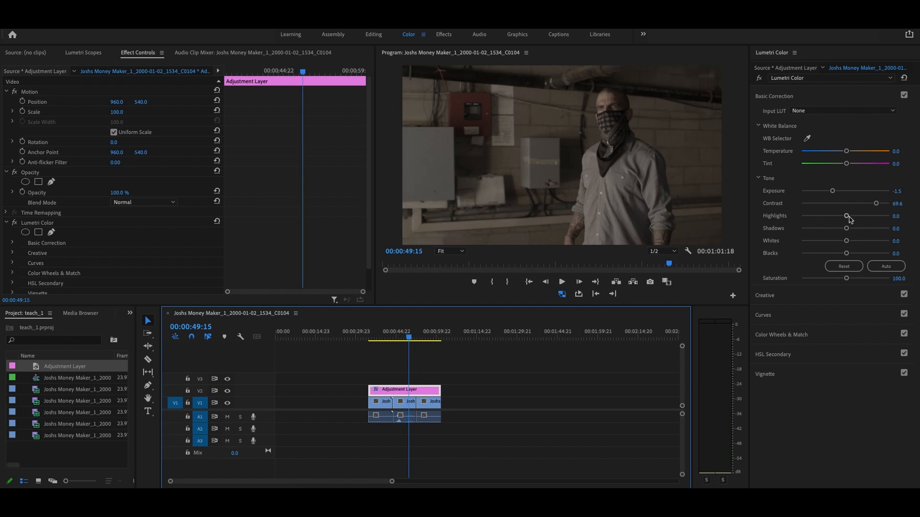
left_click_drag(846, 216, 856, 216)
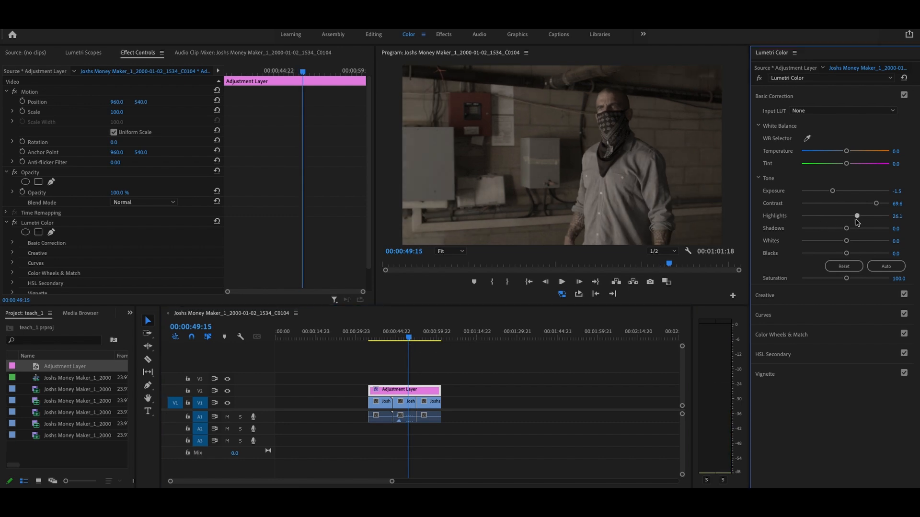
left_click_drag(876, 203, 879, 204)
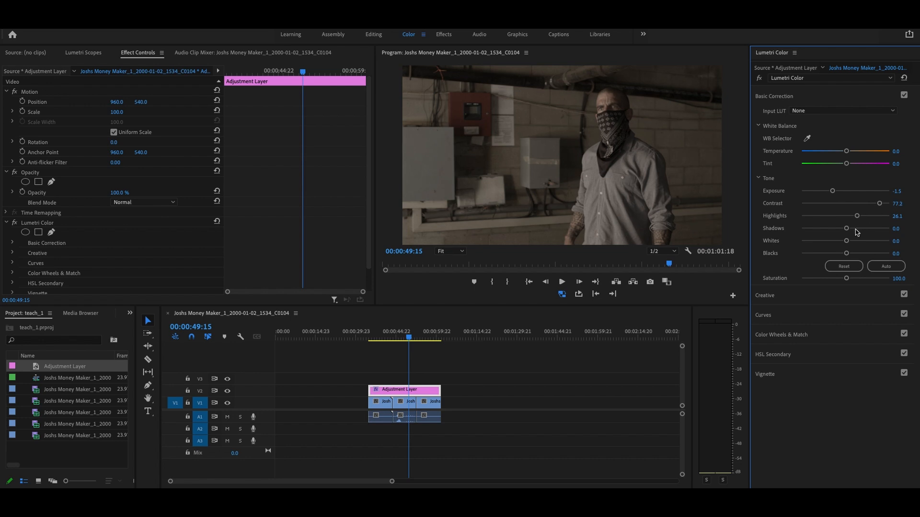
- Deepen shadows to -32.6 and preview the grade on the timeline
left_click_drag(846, 228, 837, 228)
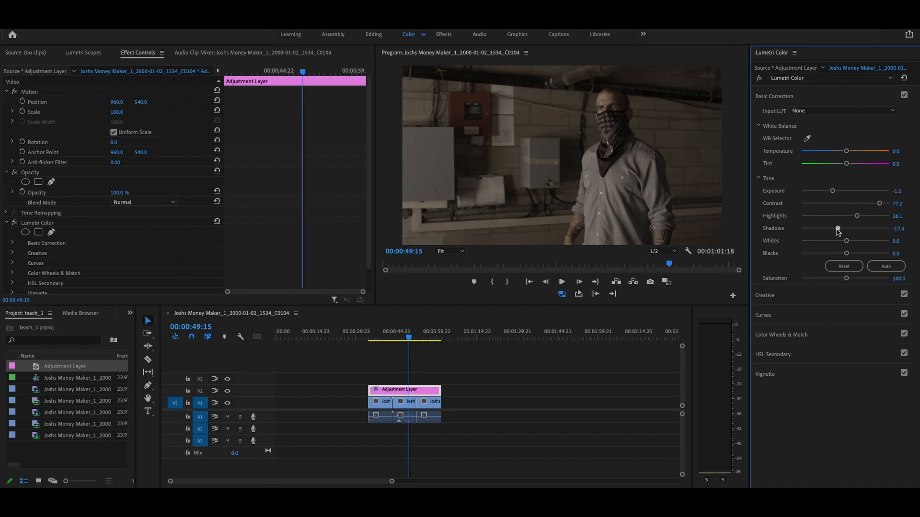
left_click_drag(836, 228, 830, 228)
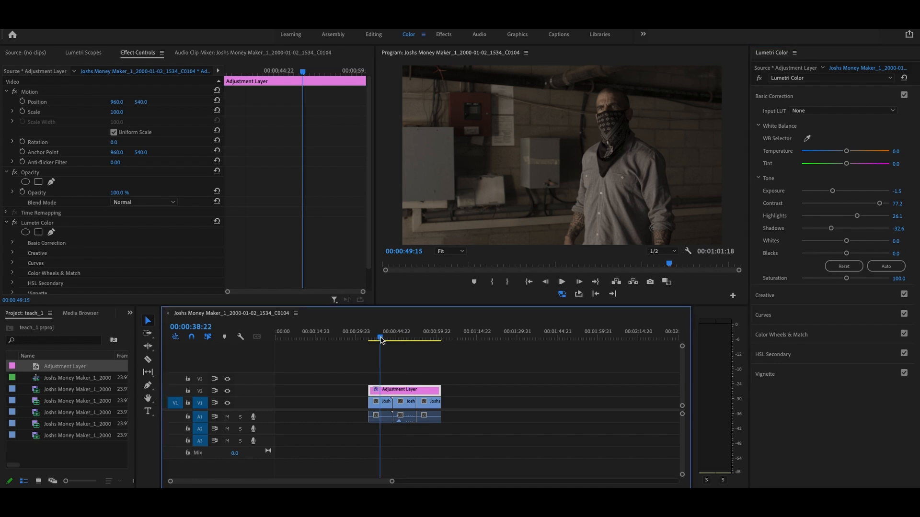
left_click_drag(380, 338, 395, 337)
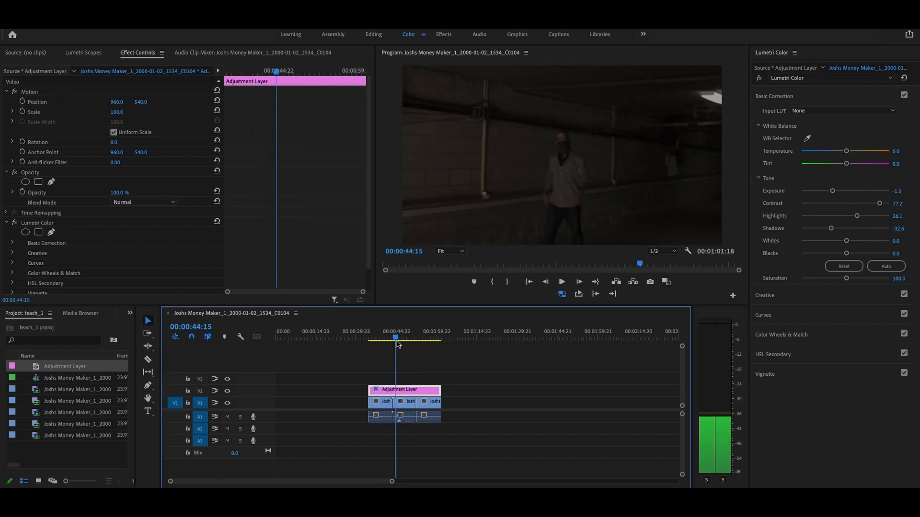
- Set blacks to -1.1 and boost saturation to 119.6 on the grade
left_click(424, 339)
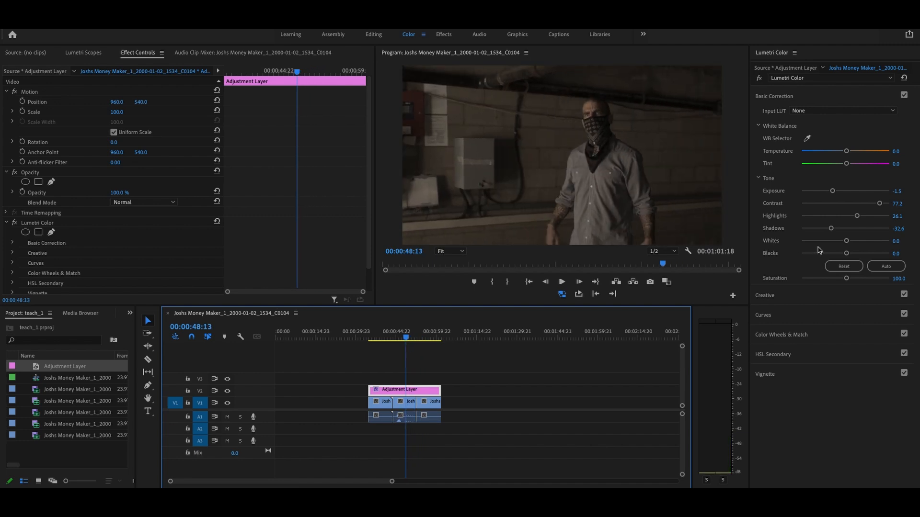
mouse_move(848, 260)
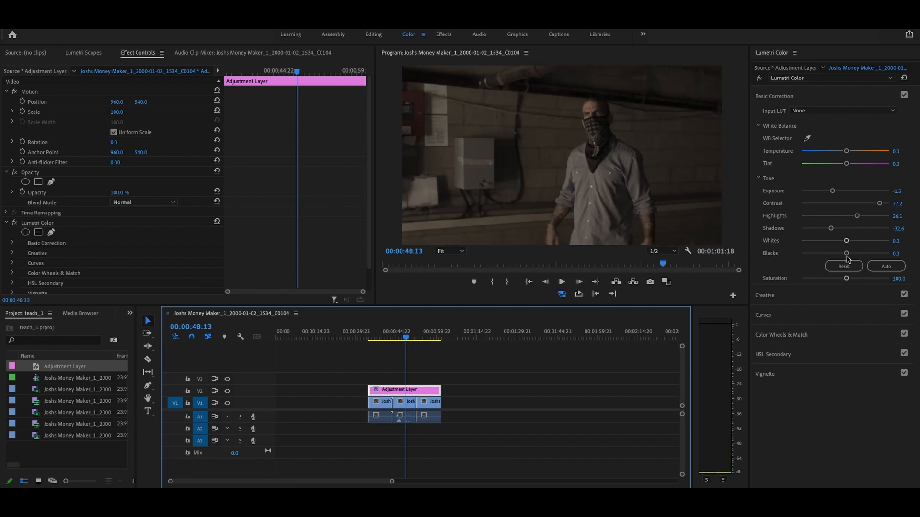
left_click_drag(847, 254, 845, 253)
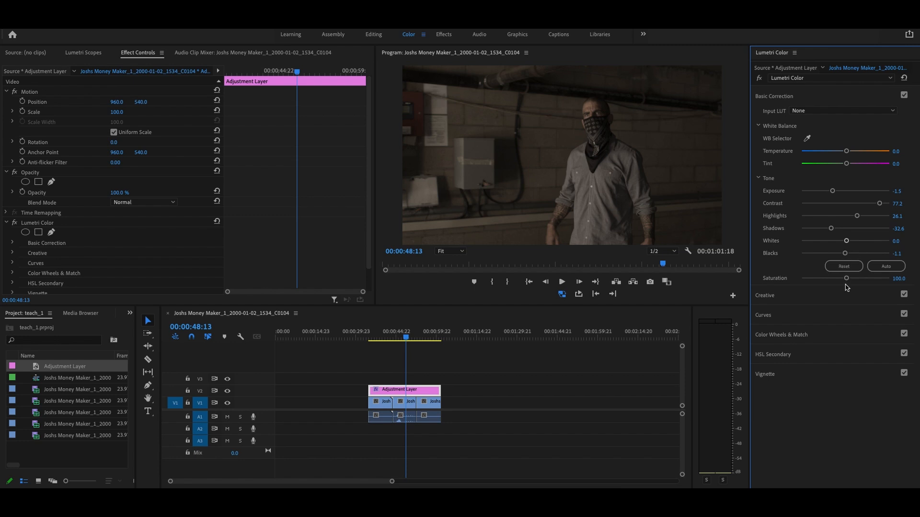
left_click_drag(847, 278, 851, 278)
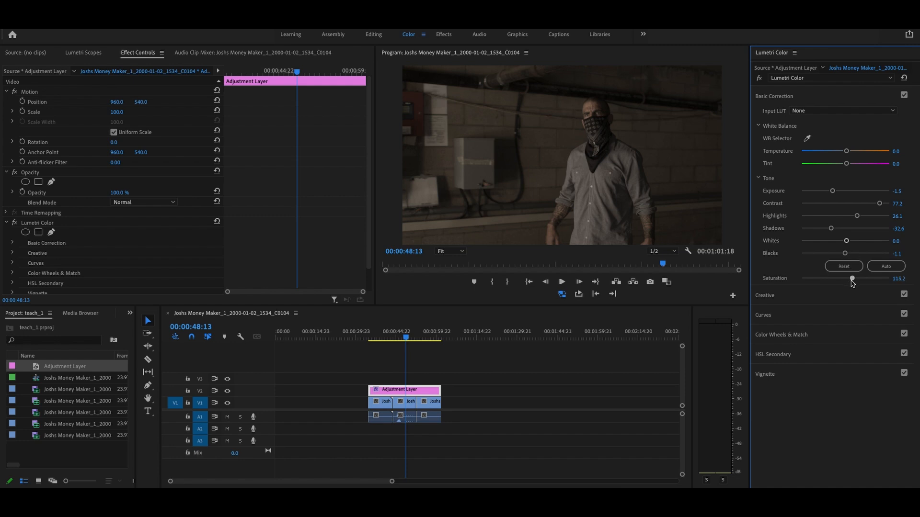
left_click_drag(850, 278, 855, 278)
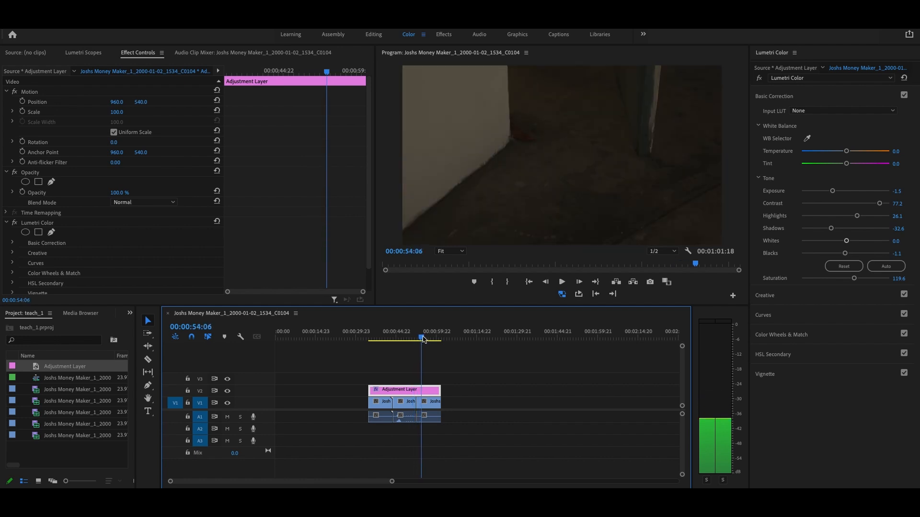
left_click(416, 338)
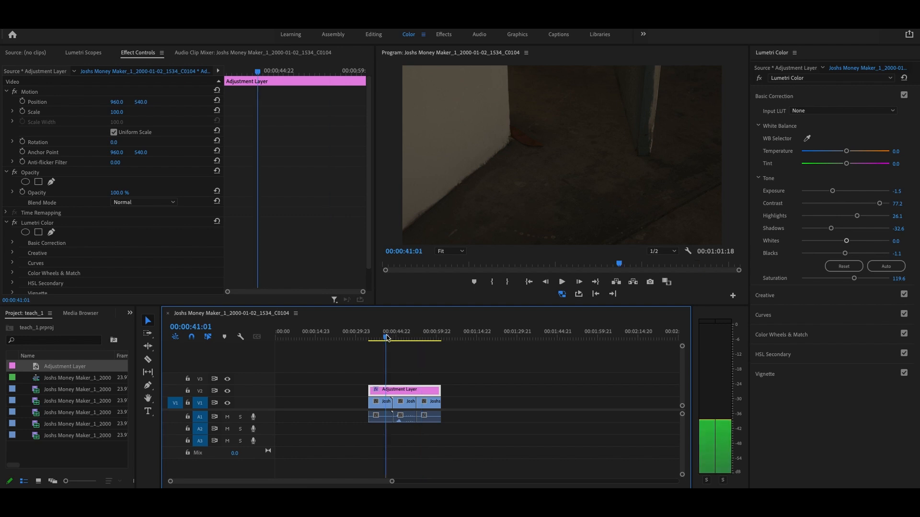
left_click(411, 338)
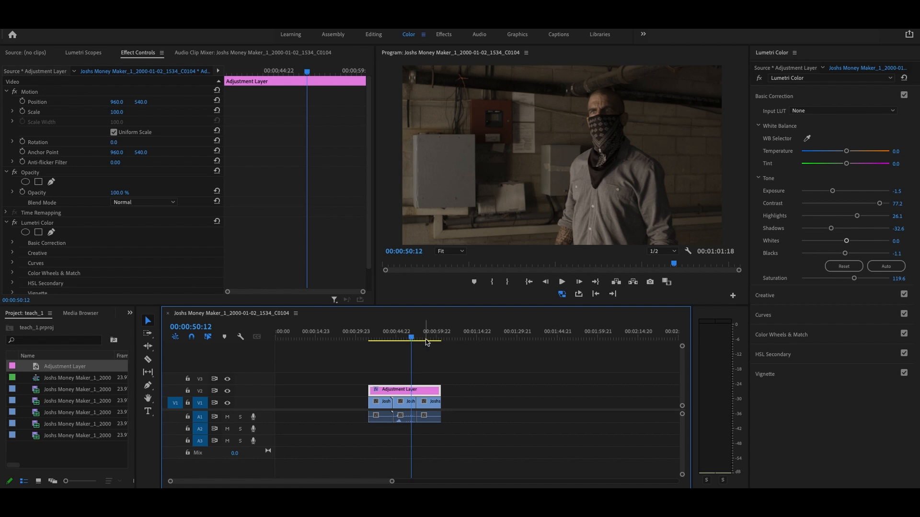
left_click_drag(426, 338, 426, 337)
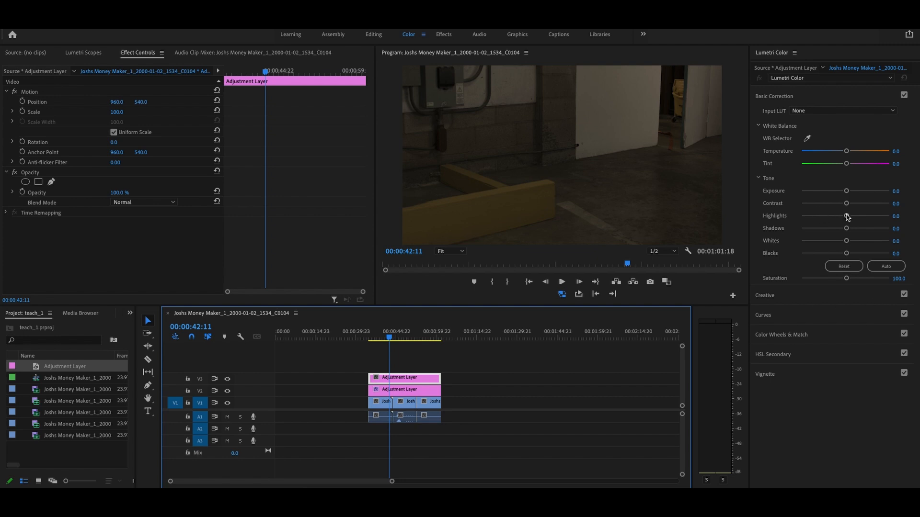
mouse_move(847, 191)
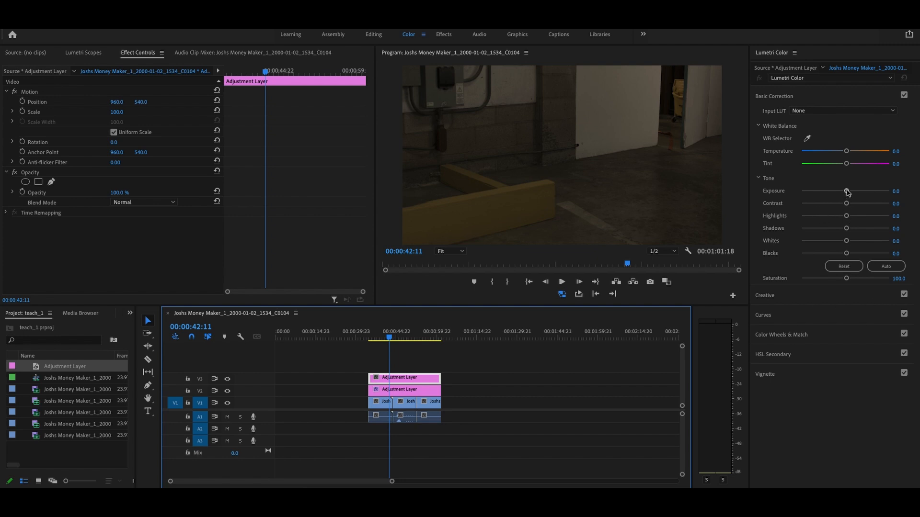
mouse_move(847, 278)
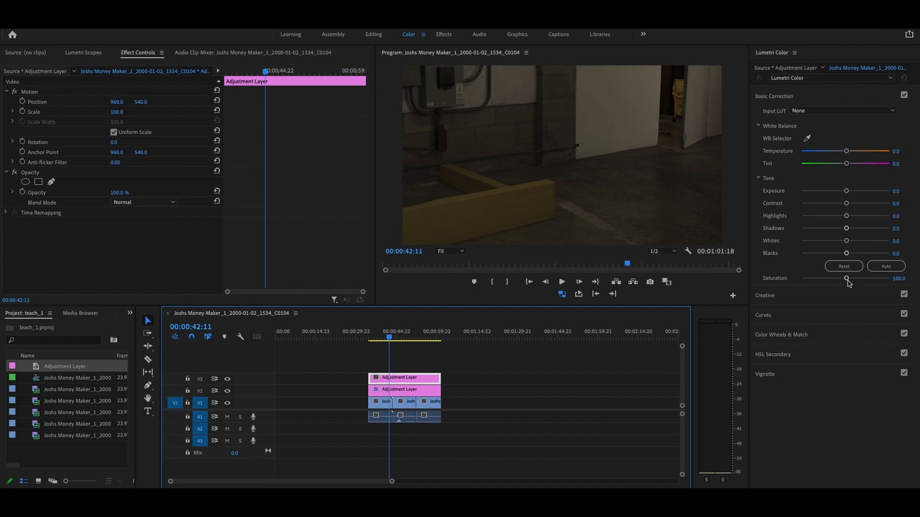
- Set saturation 113, temperature 17.4 and tint -18.5 on the V3 adjustment layer
left_click_drag(847, 151, 838, 151)
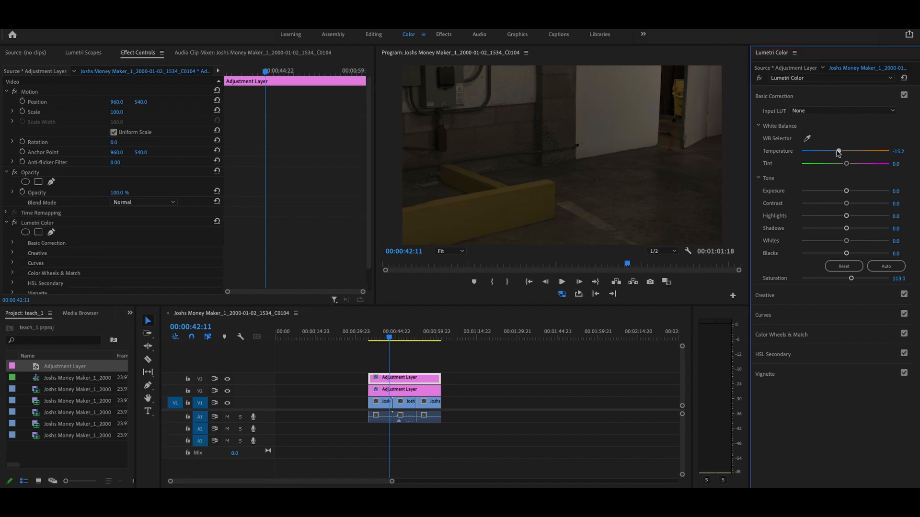
left_click_drag(846, 164, 852, 164)
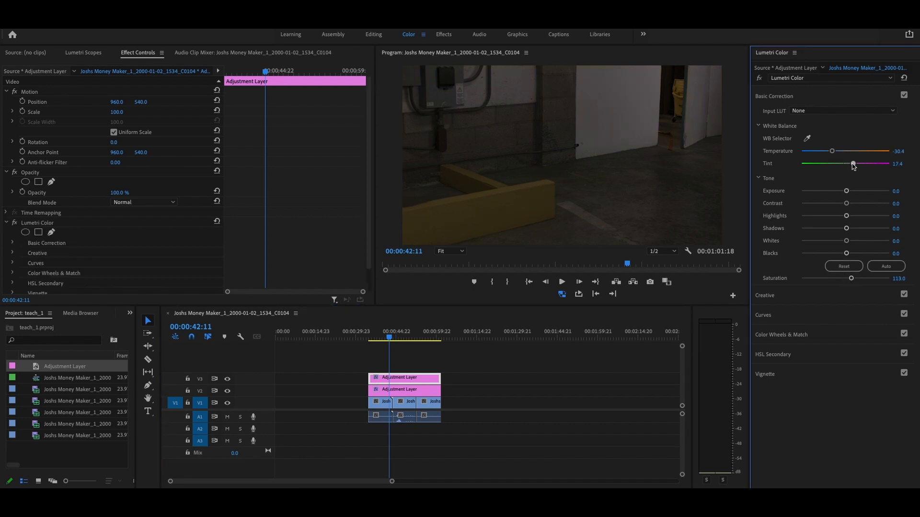
left_click_drag(831, 151, 848, 151)
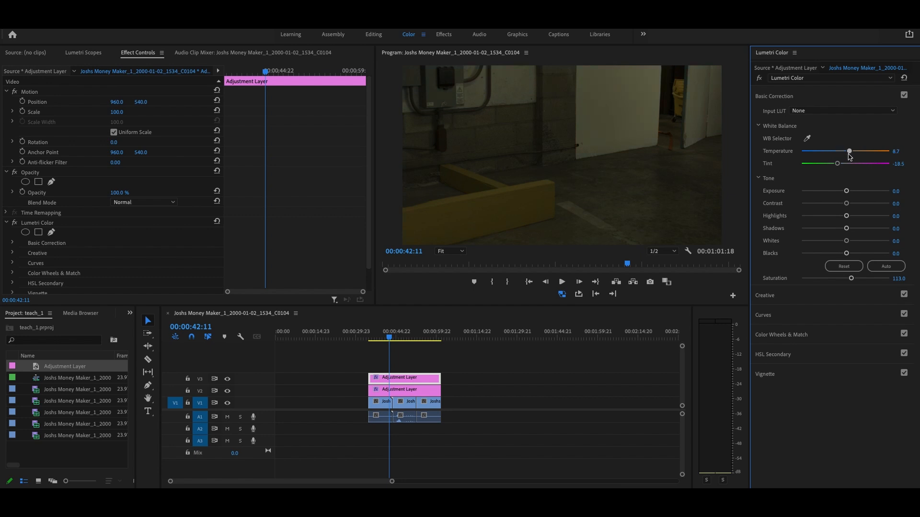
left_click_drag(848, 152, 853, 152)
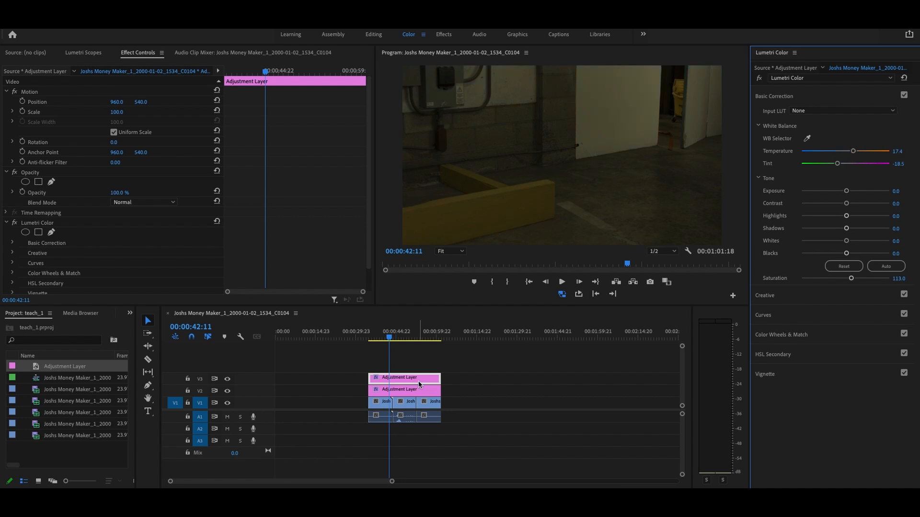